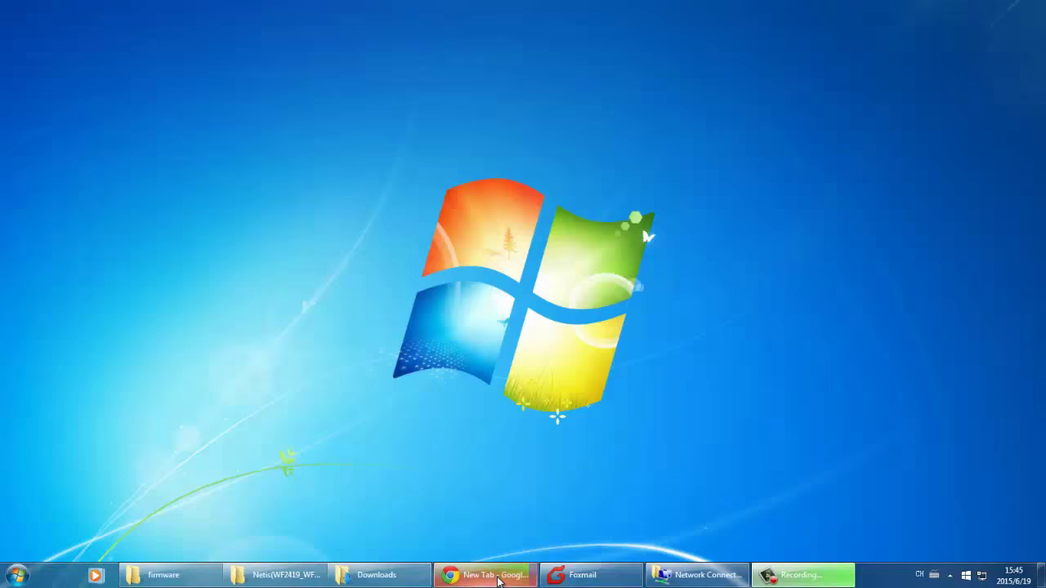
Bring Chrome to the front and open the Netis Systems website from the New Tab page
left_click(486, 576)
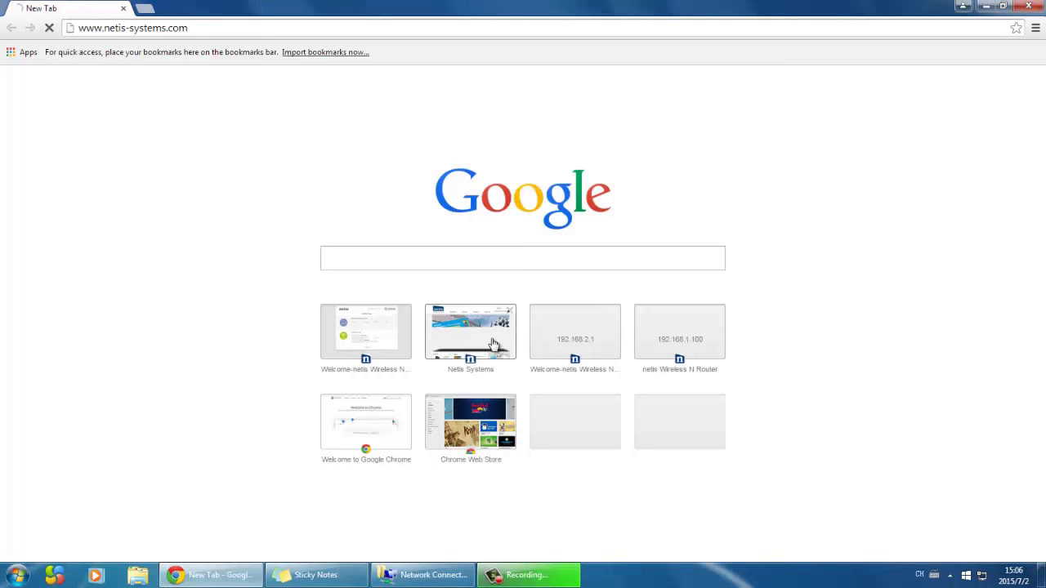
left_click(470, 332)
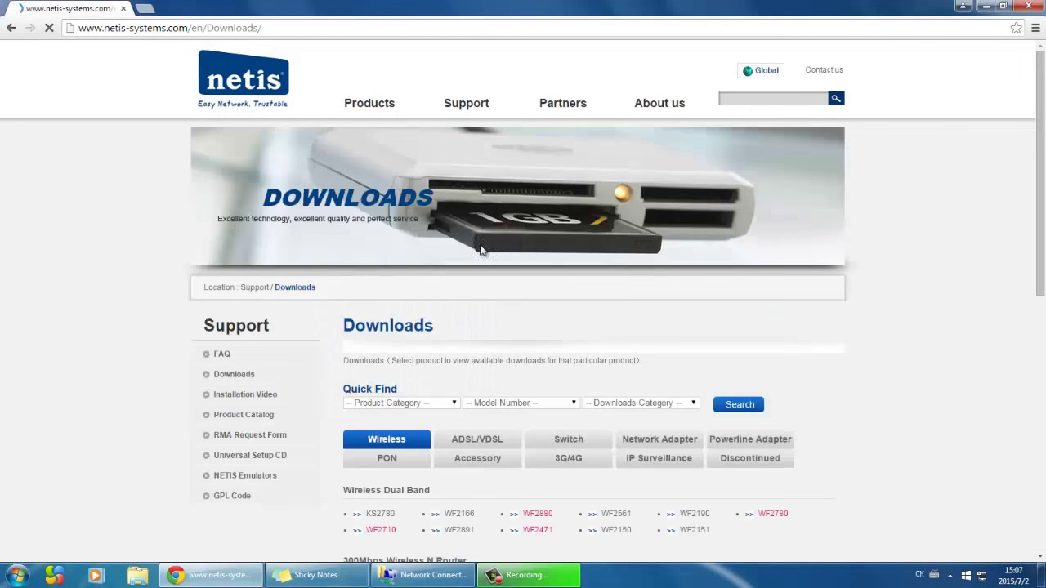
Open the WF2419 router's download page and download firmware V1.2.29433
scroll("down", 3)
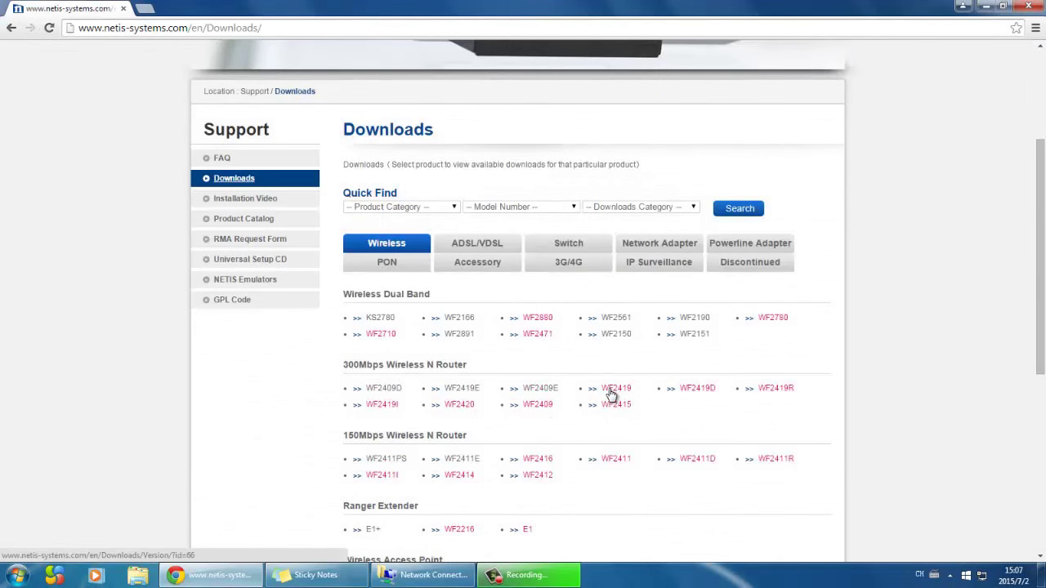
left_click(616, 388)
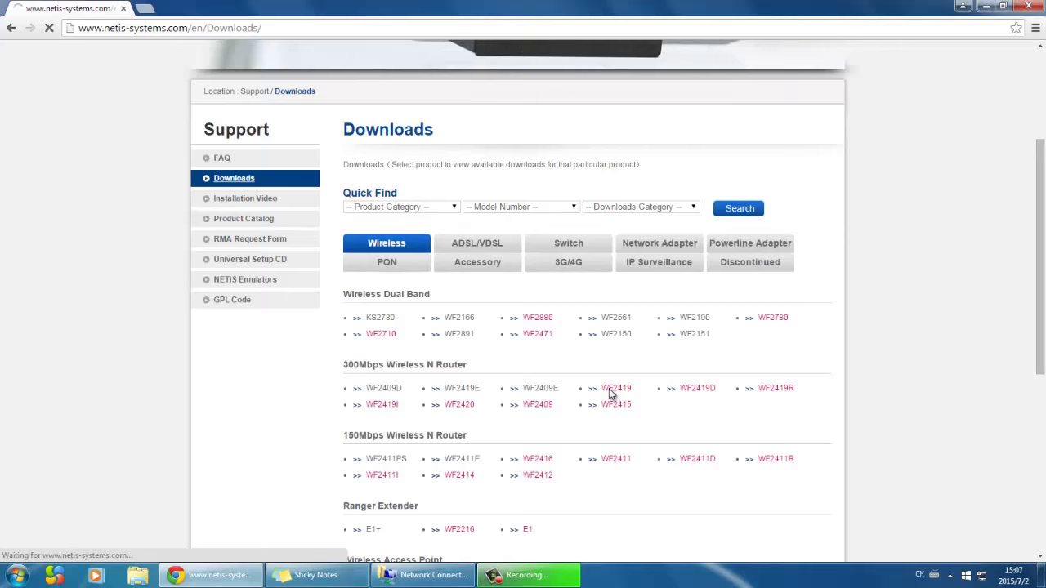
left_click(616, 388)
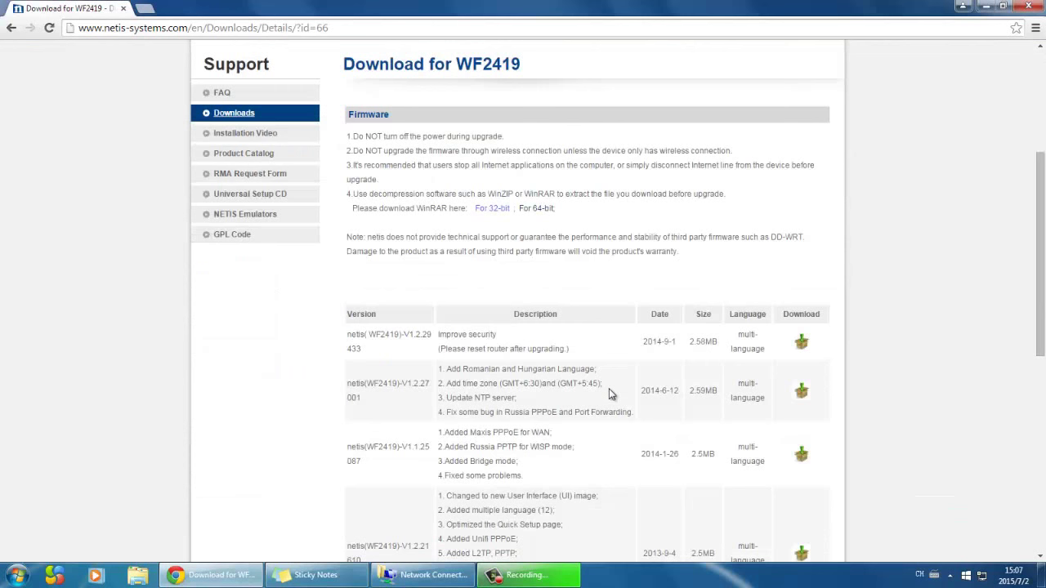
mouse_move(801, 342)
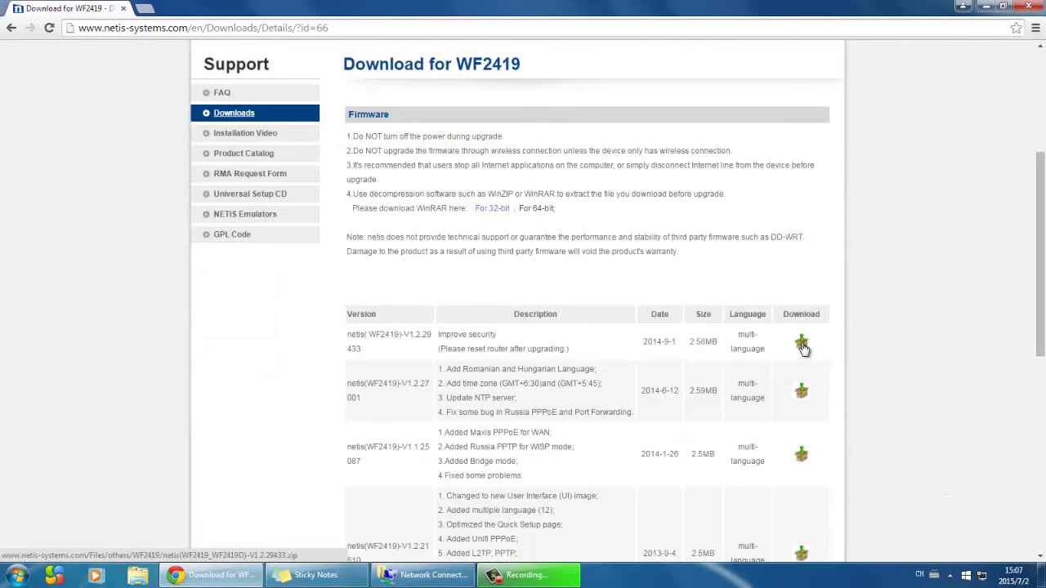
left_click(801, 341)
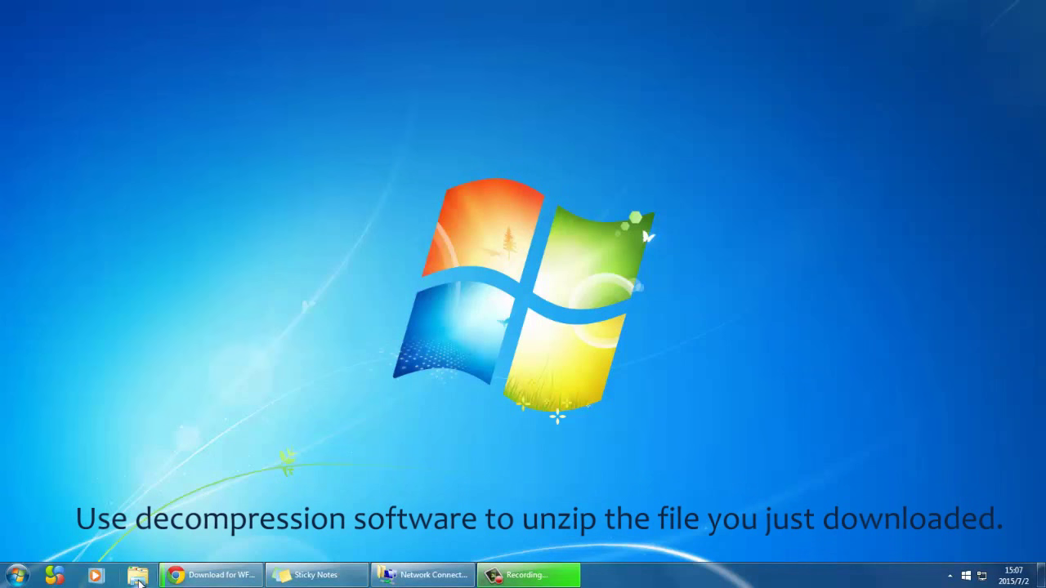
Open the downloaded WF2419 firmware zip from the firmware folder in 7-Zip
left_click(138, 576)
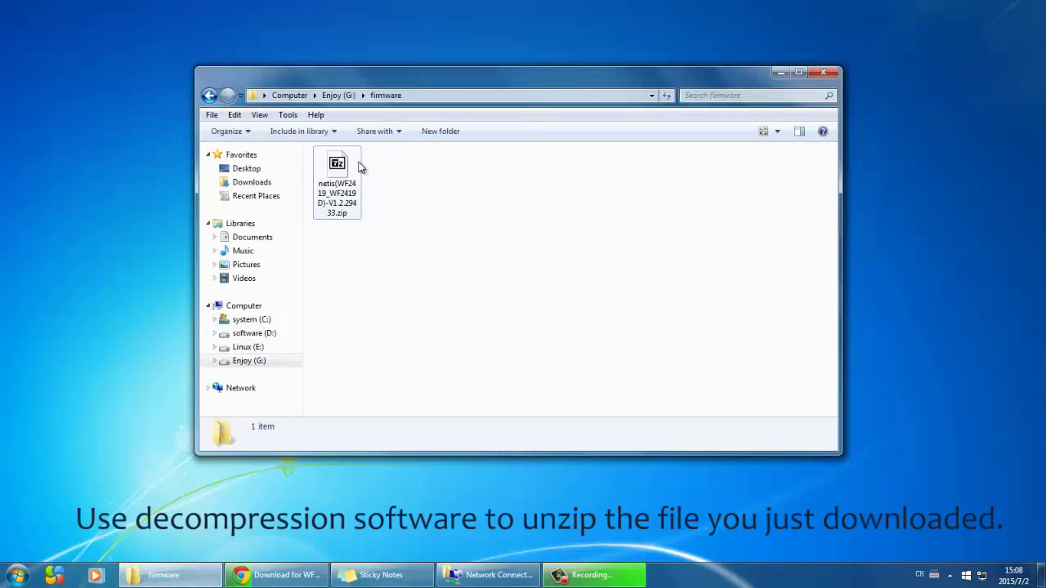
right_click(337, 163)
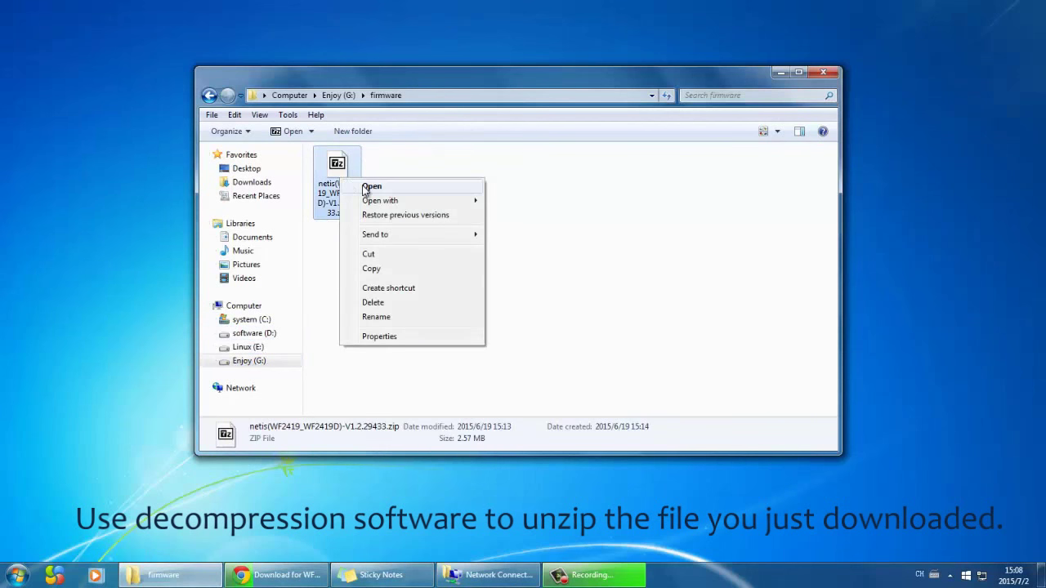
left_click(372, 187)
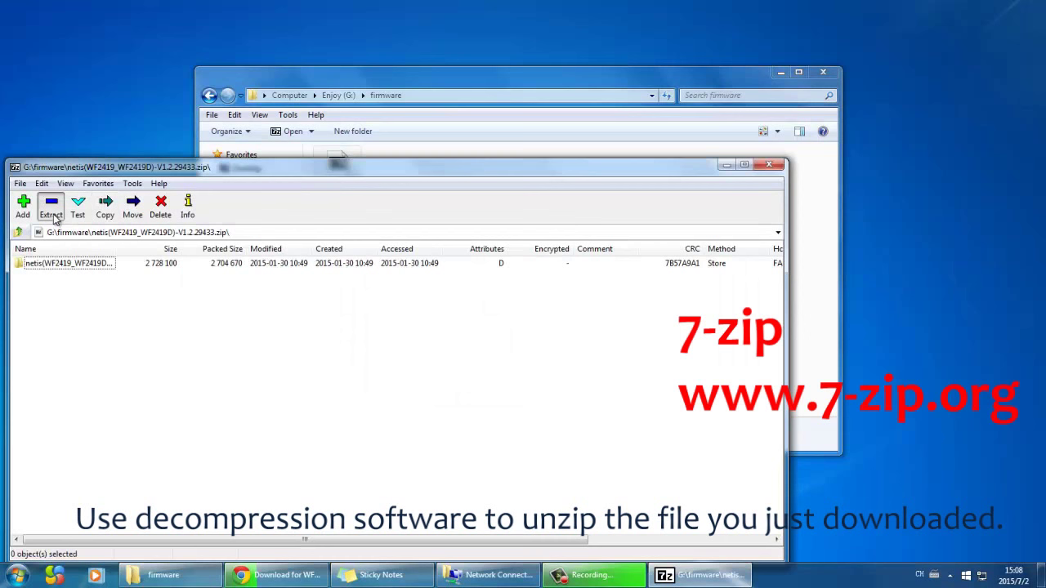
Extract the archive into the firmware folder and open the extracted folder
left_click(50, 204)
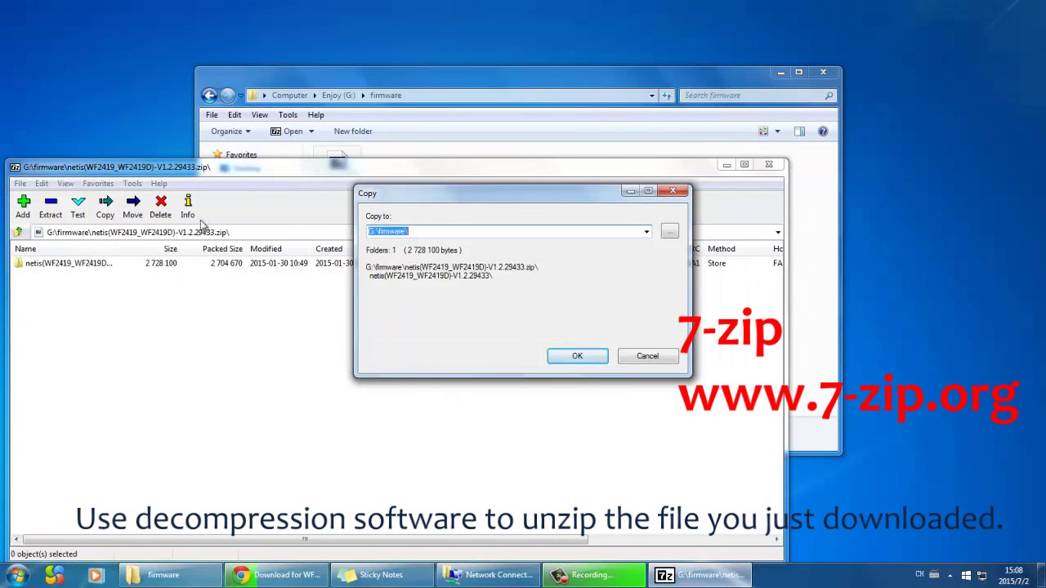
left_click(577, 356)
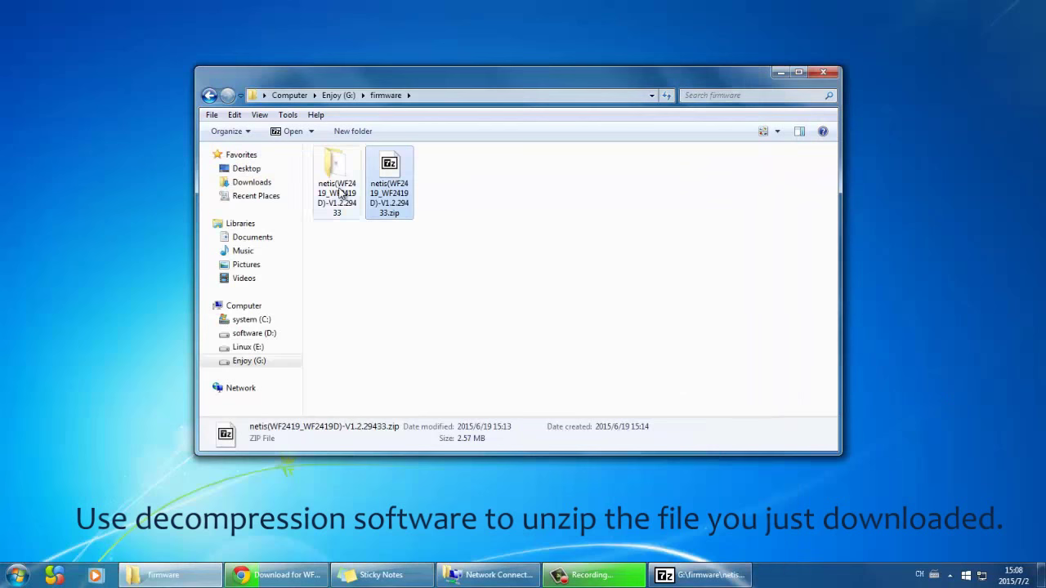
double_click(337, 167)
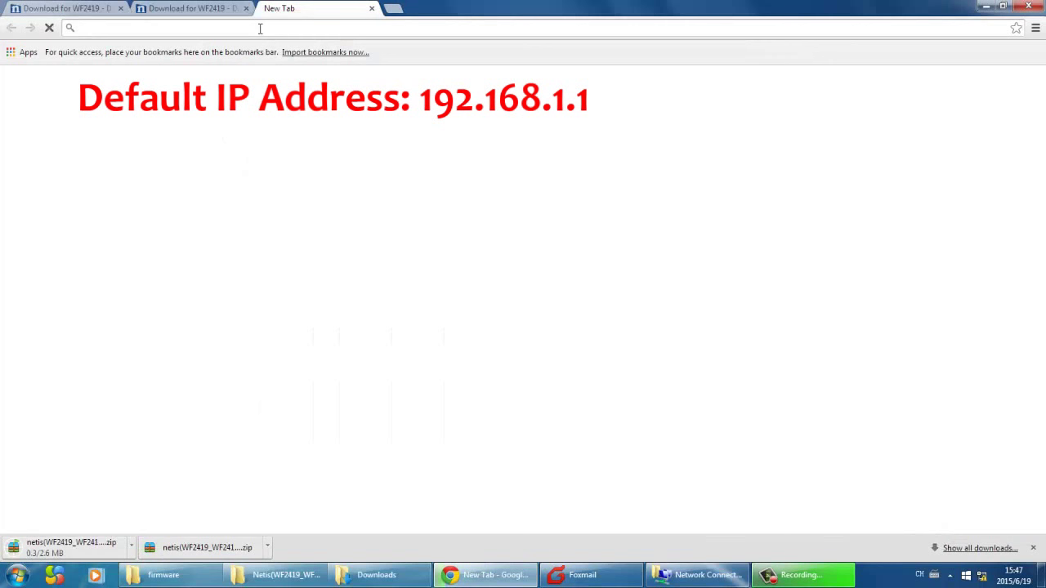
Load the router page at 192.168.1.1 and open the Advanced status view showing V1.2.27001
type("192.168.1.1")
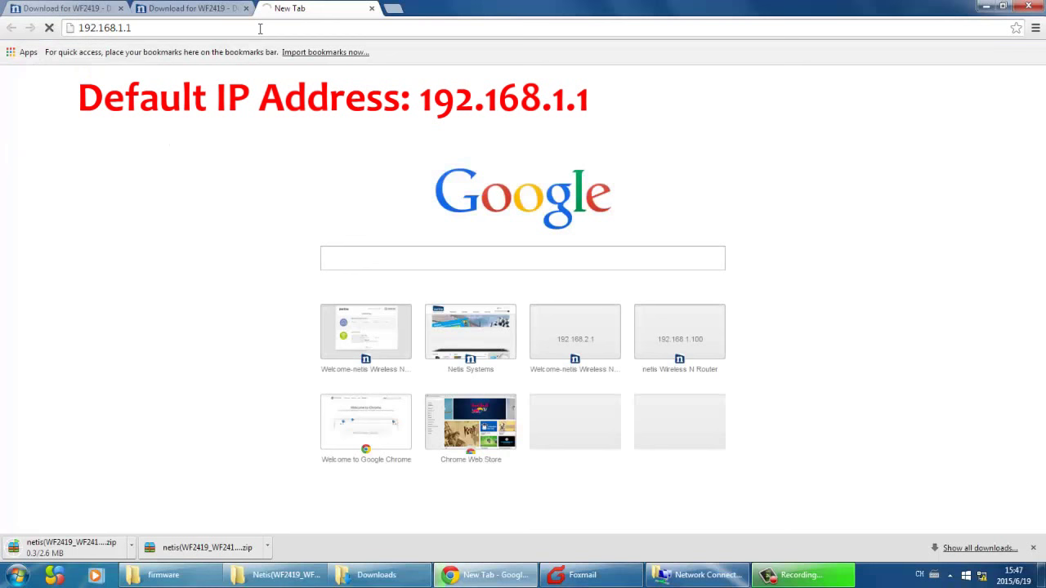
key("Return")
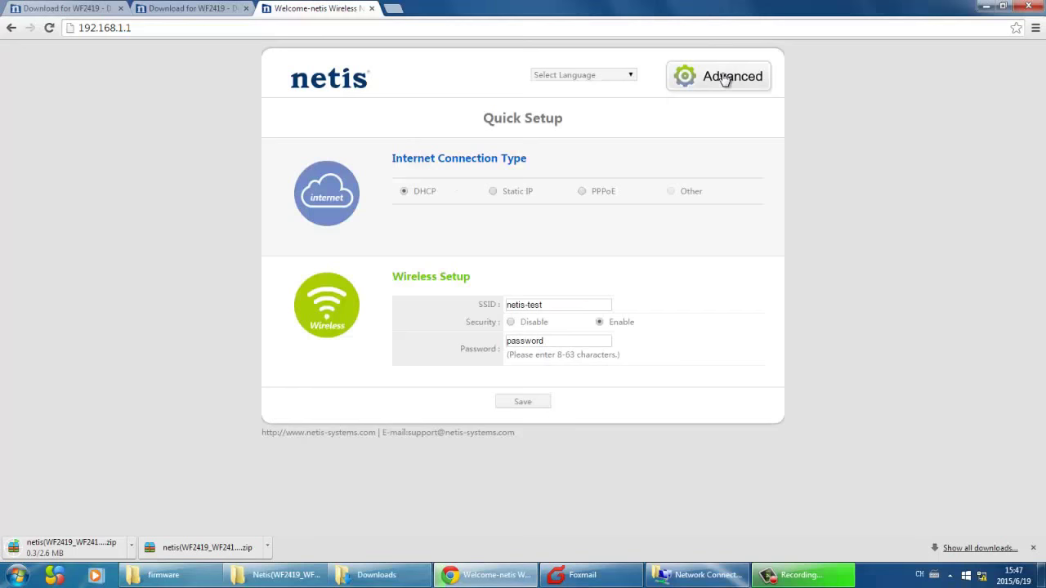
left_click(729, 76)
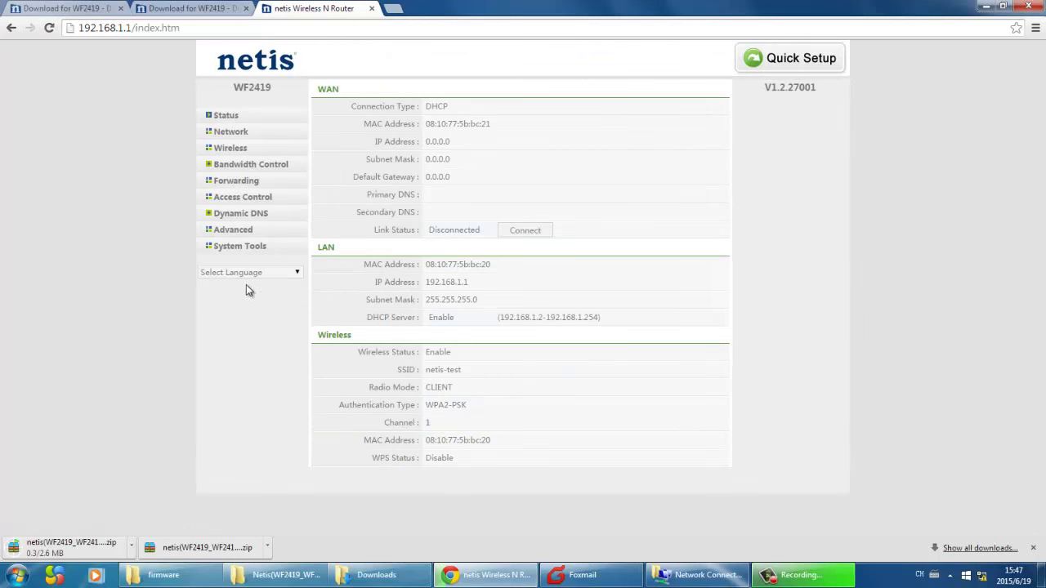
On the Firmware Upgrade page, select the firmware .bin file and start the upgrade
left_click(240, 246)
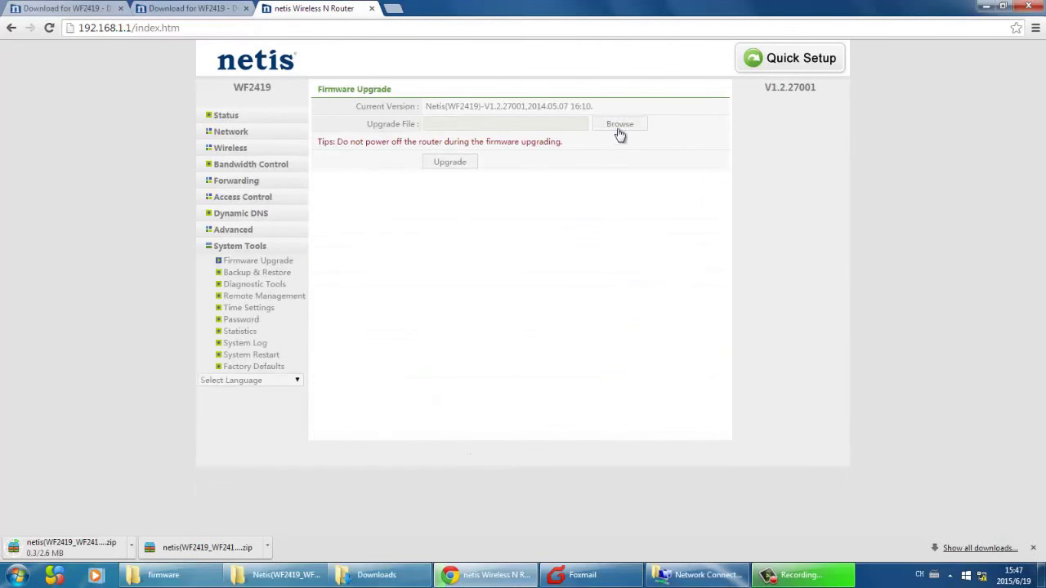
left_click(619, 124)
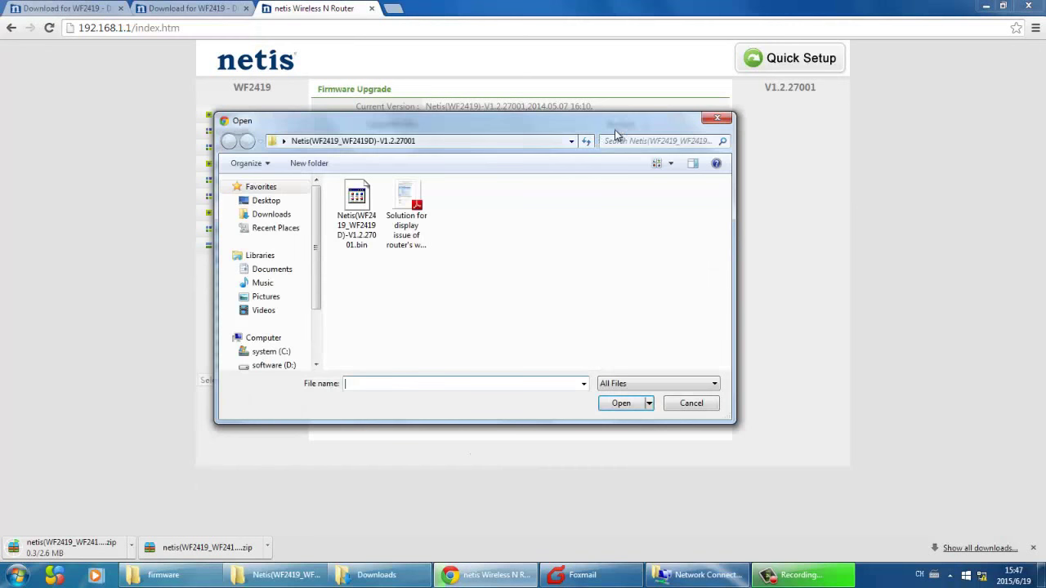
scroll("down", 3)
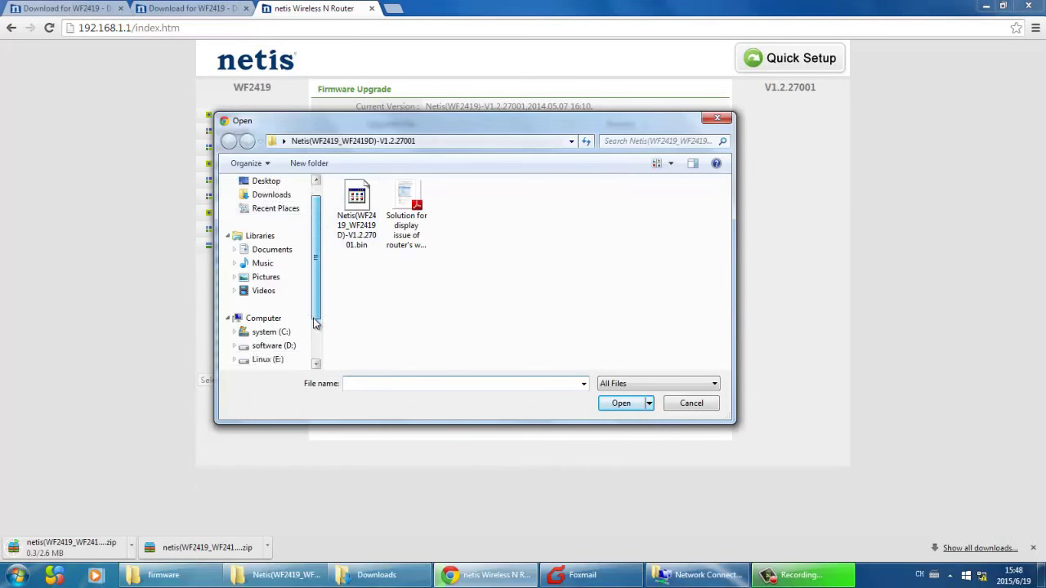
left_click(691, 402)
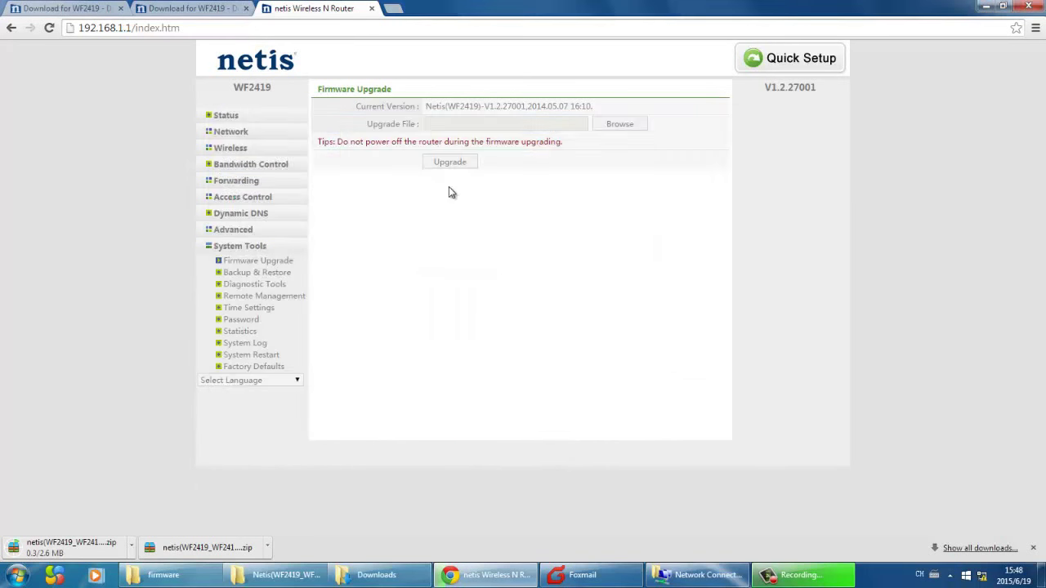
left_click(449, 161)
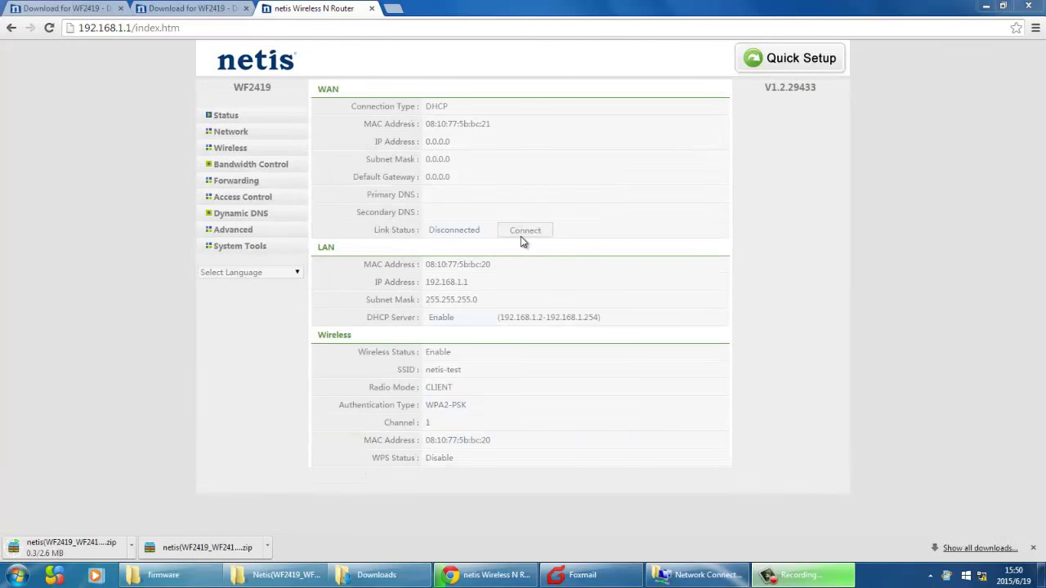
mouse_move(825, 94)
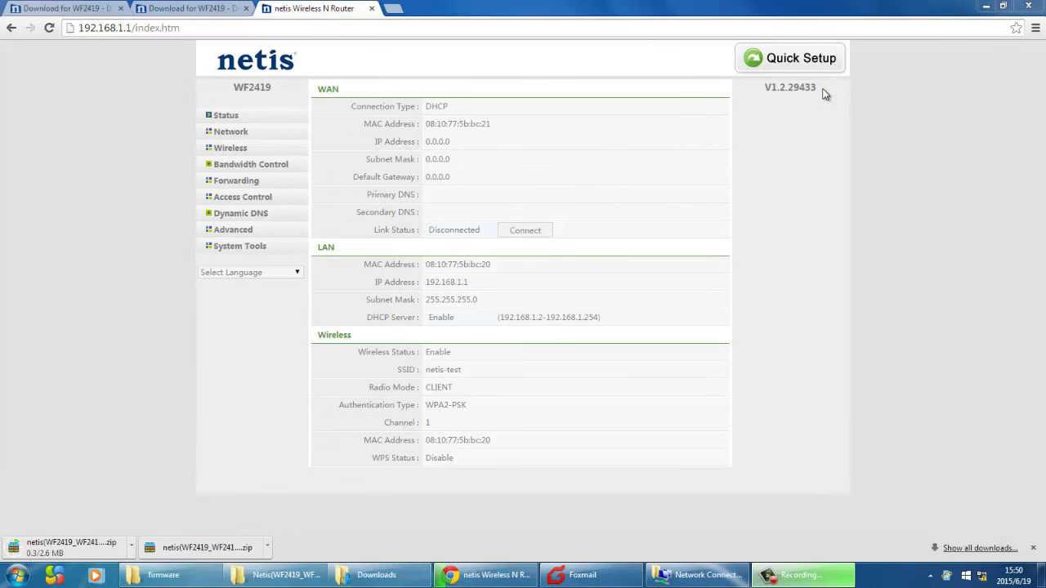